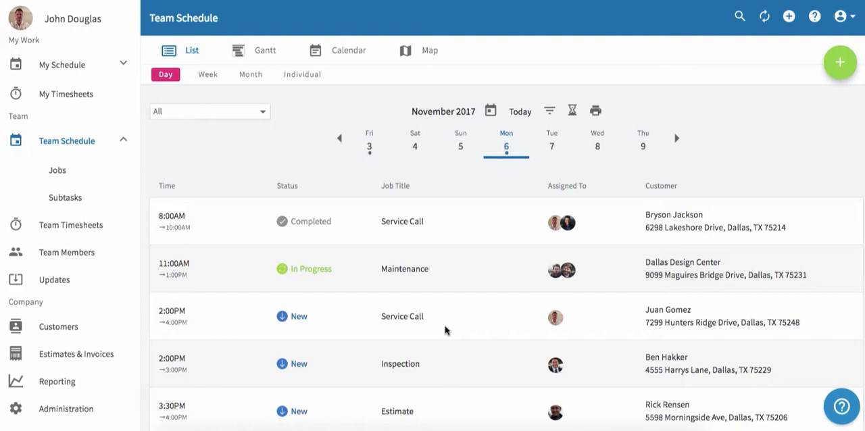
pyautogui.moveTo(762, 106)
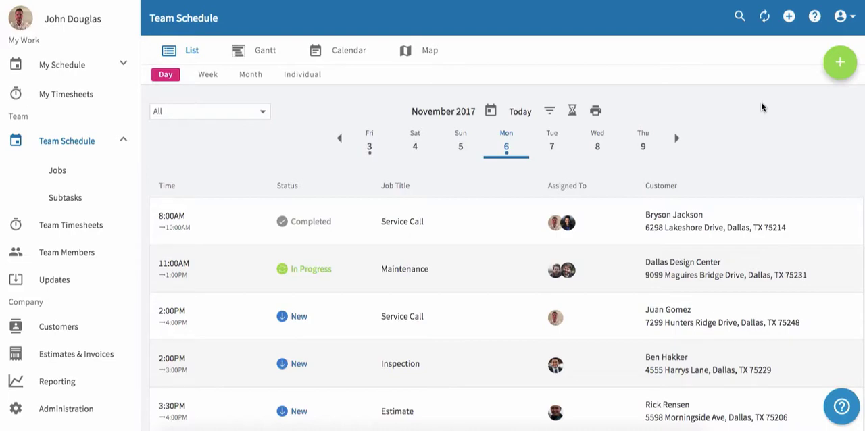
# - Start a new job from the team schedule and choose to create a new customer
pyautogui.click(840, 62)
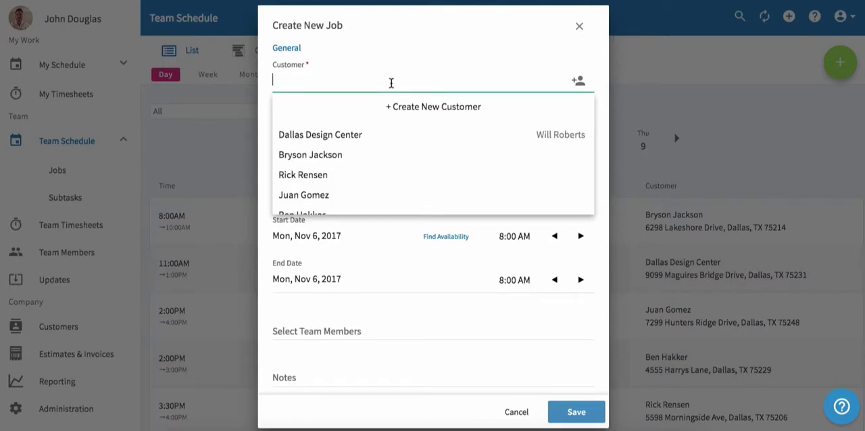
pyautogui.click(432, 106)
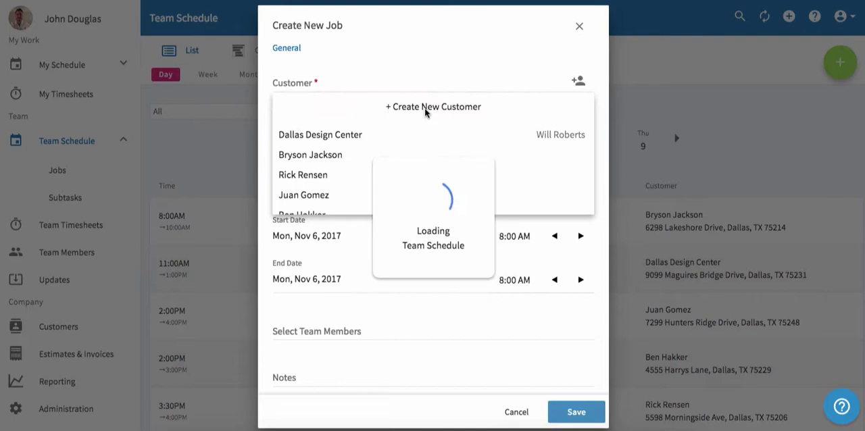
# - Enter an Individual customer's name, email, phone and Dallas, Texas address with zip 75205
pyautogui.click(432, 106)
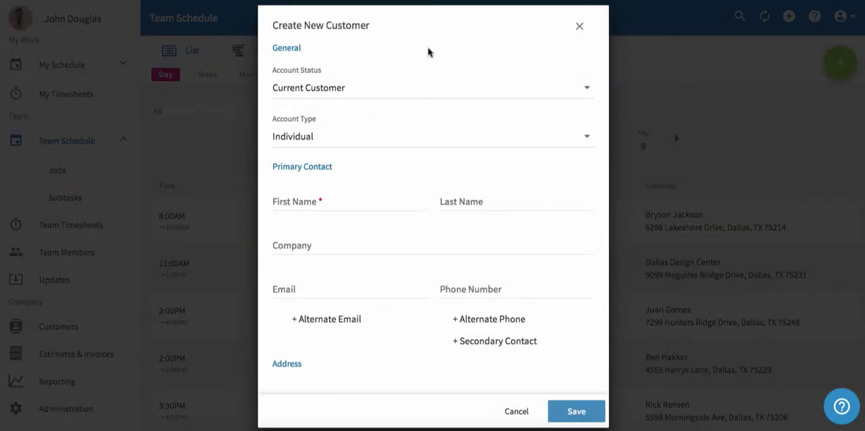
pyautogui.moveTo(322, 83)
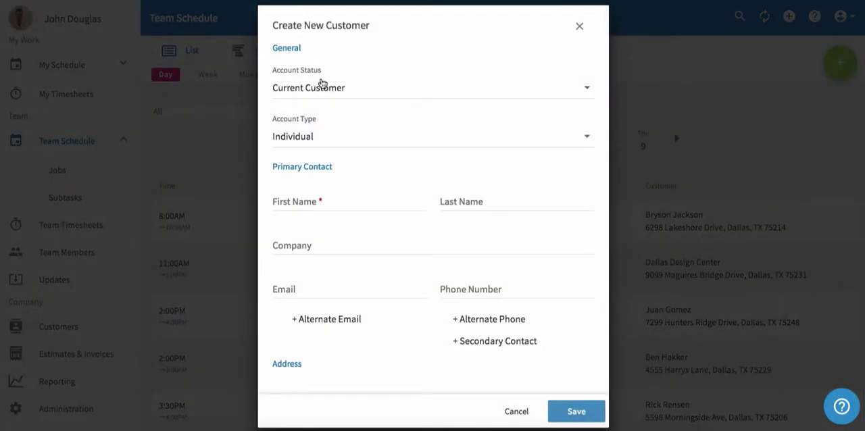
pyautogui.moveTo(326, 99)
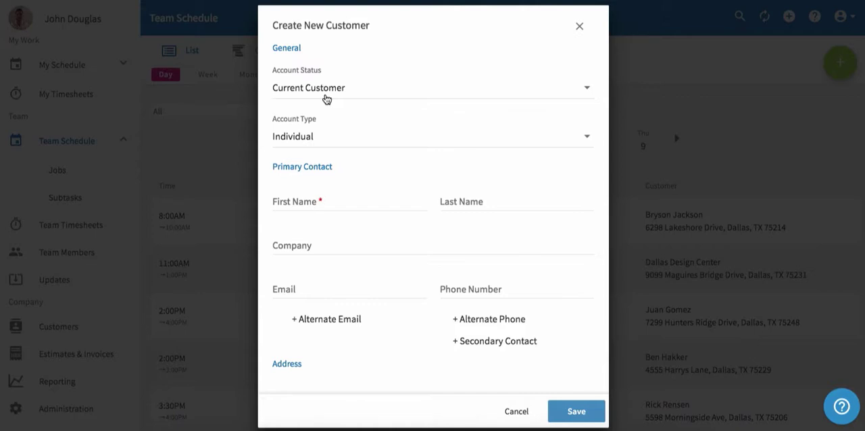
pyautogui.click(432, 136)
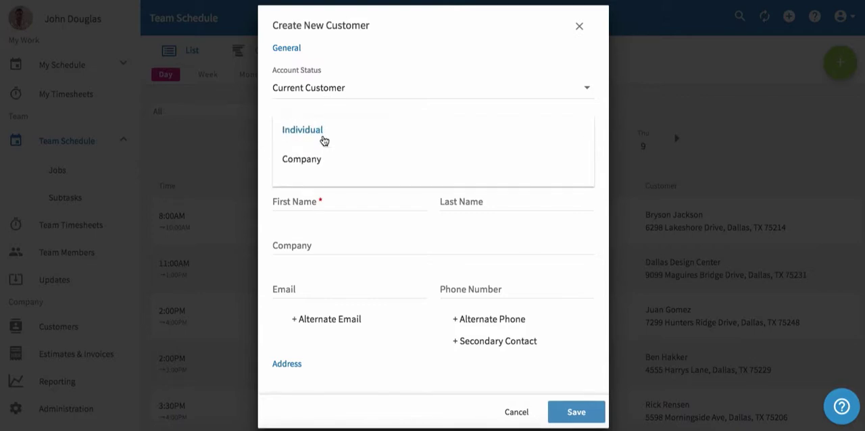
pyautogui.click(302, 129)
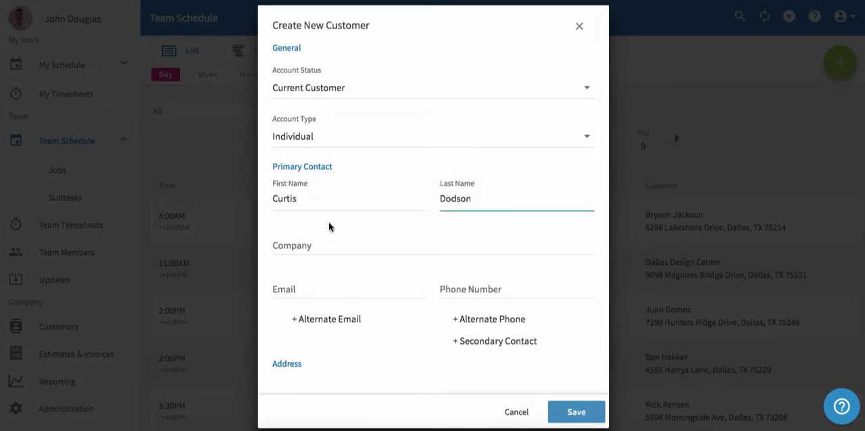
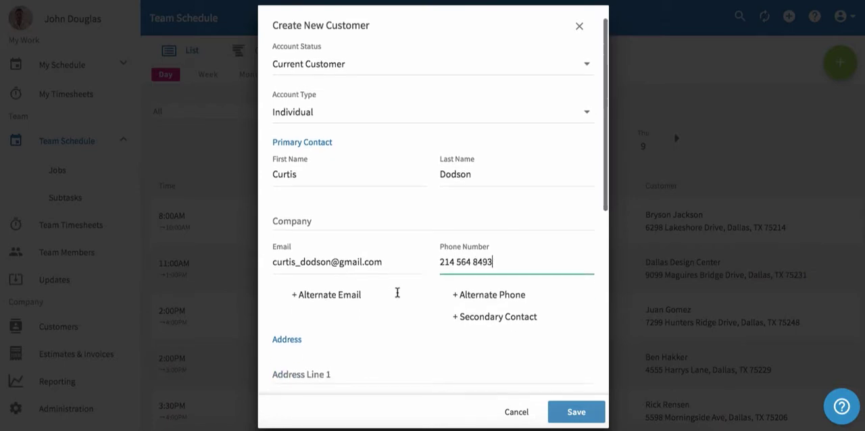
pyautogui.scroll(-3)
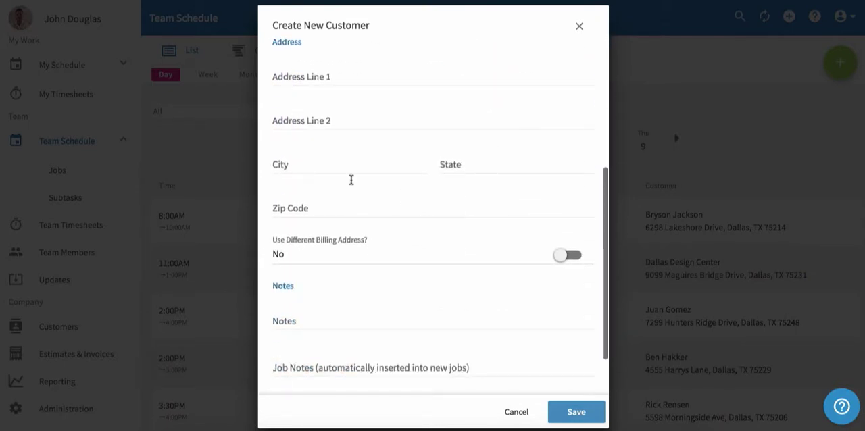
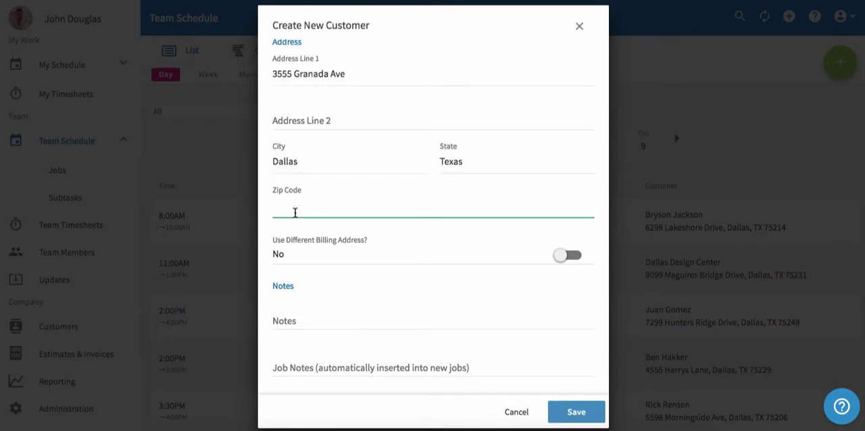
pyautogui.write('75205')
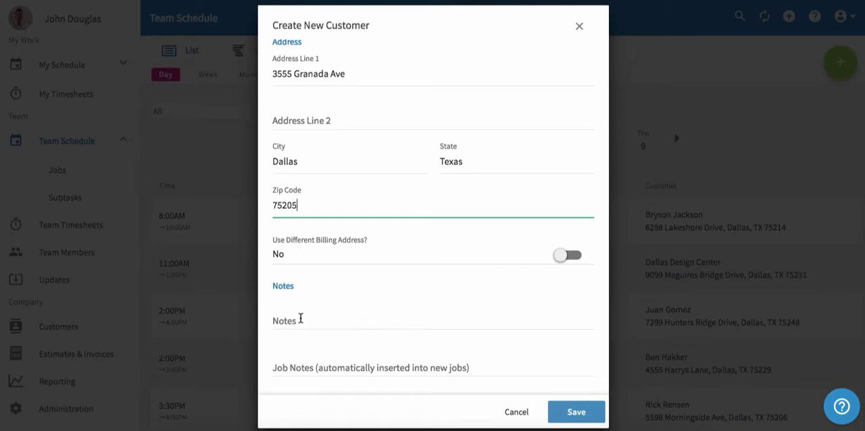
pyautogui.scroll(-3)
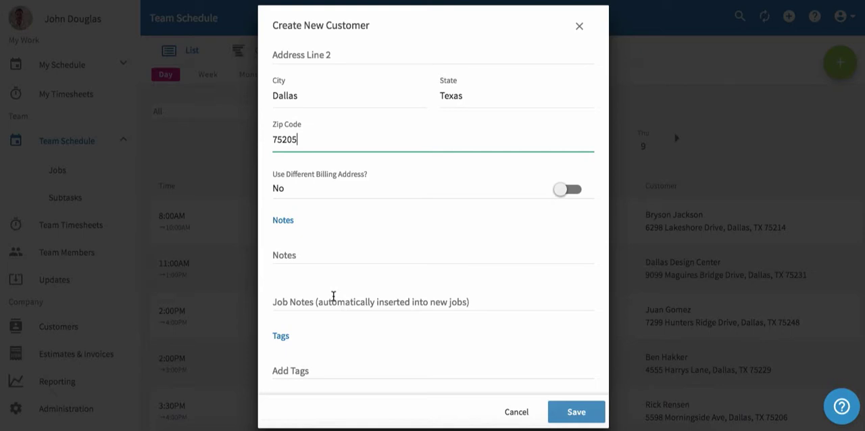
pyautogui.moveTo(322, 370)
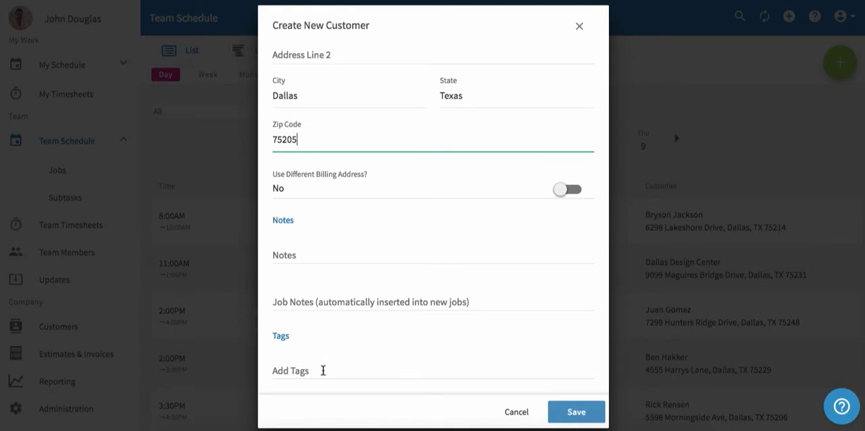
pyautogui.moveTo(521, 368)
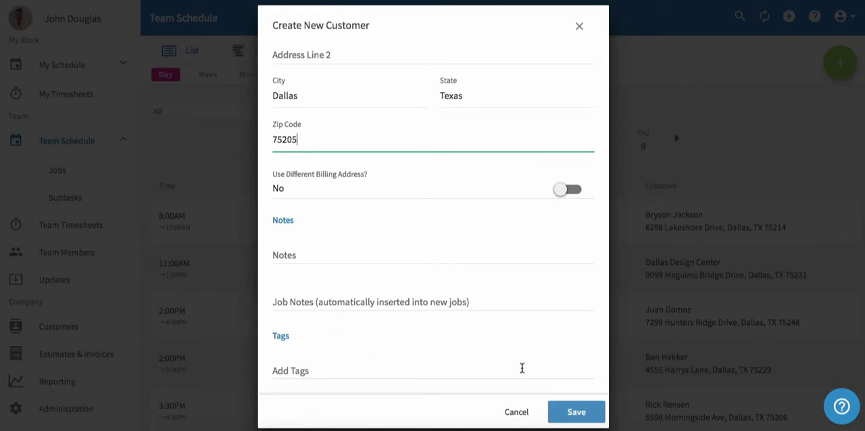
# - Save the new customer and make the job a Service Call on Nov 6, 4:00–5:30 PM
pyautogui.click(576, 411)
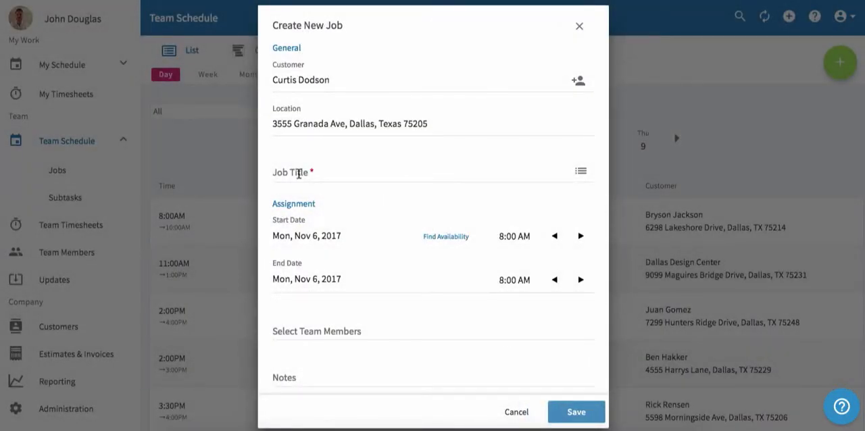
pyautogui.write('Service Call')
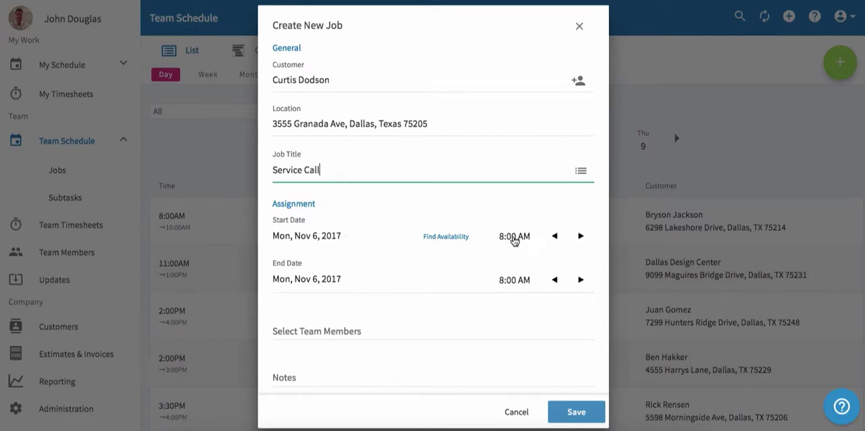
pyautogui.click(514, 279)
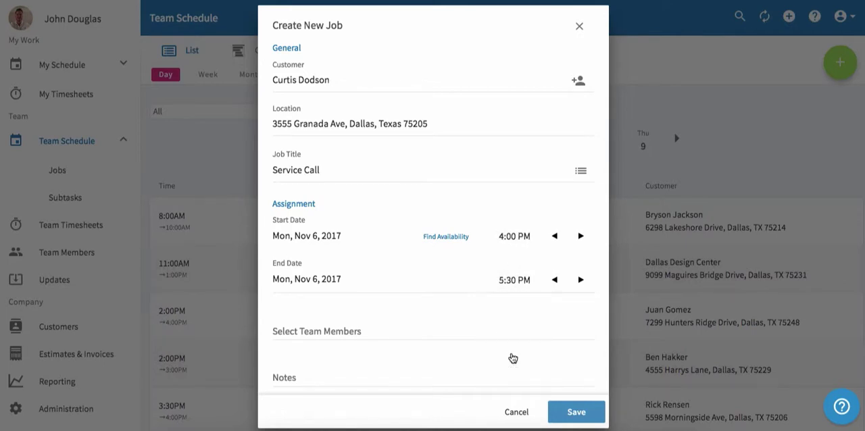
pyautogui.moveTo(438, 308)
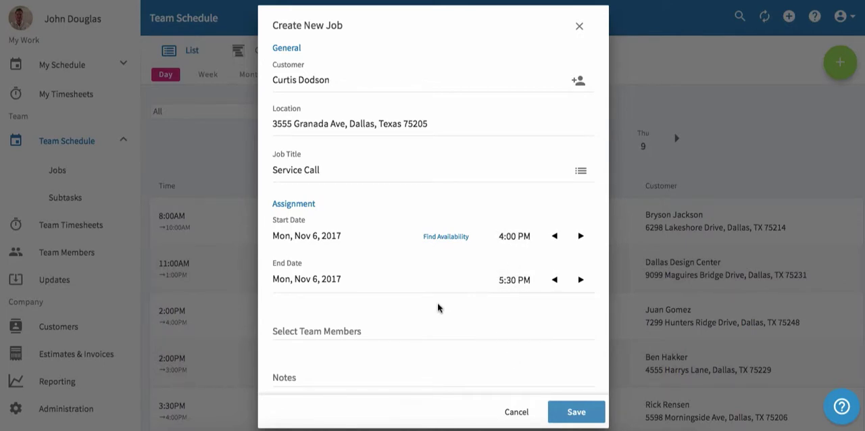
pyautogui.click(316, 331)
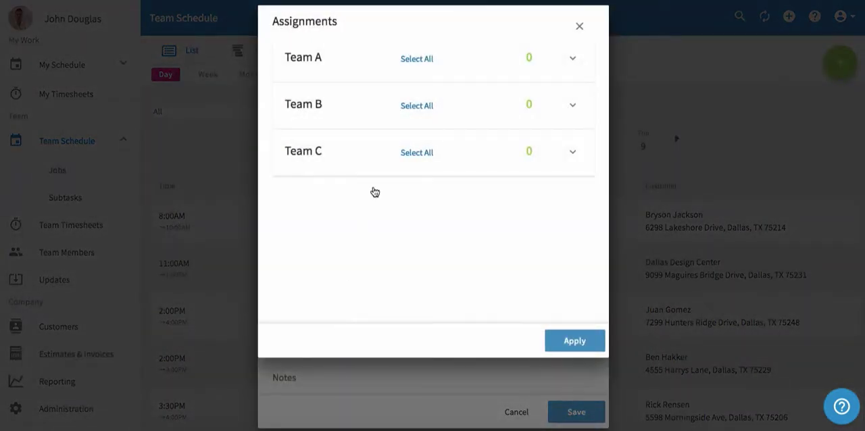
pyautogui.click(571, 57)
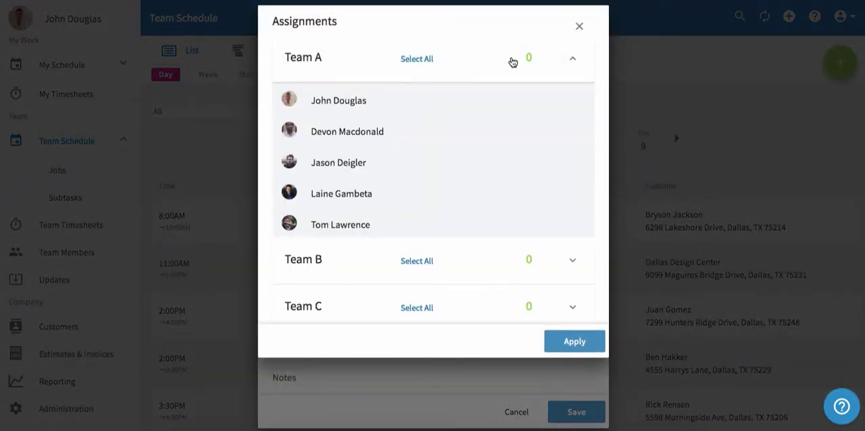
pyautogui.click(346, 131)
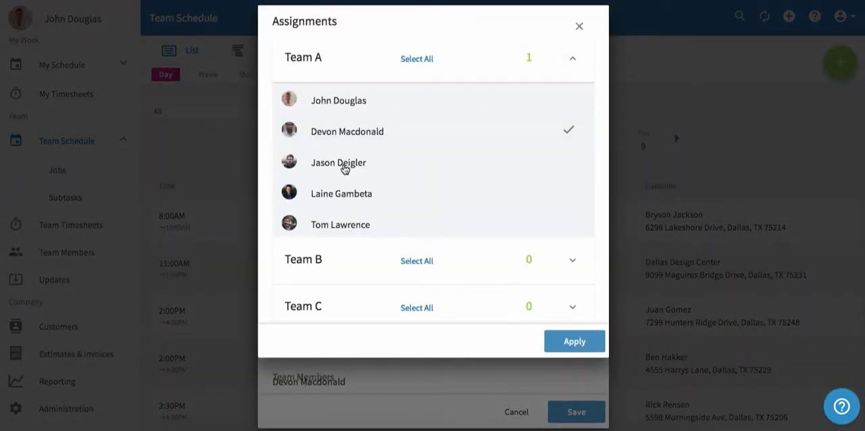
pyautogui.click(574, 340)
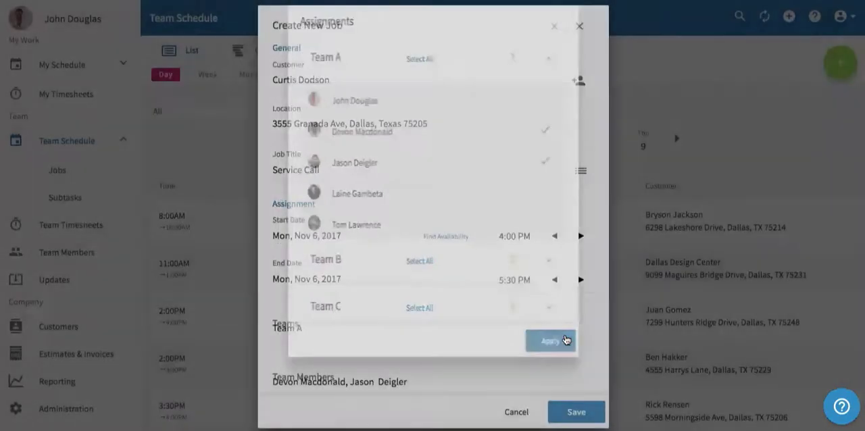
pyautogui.click(550, 339)
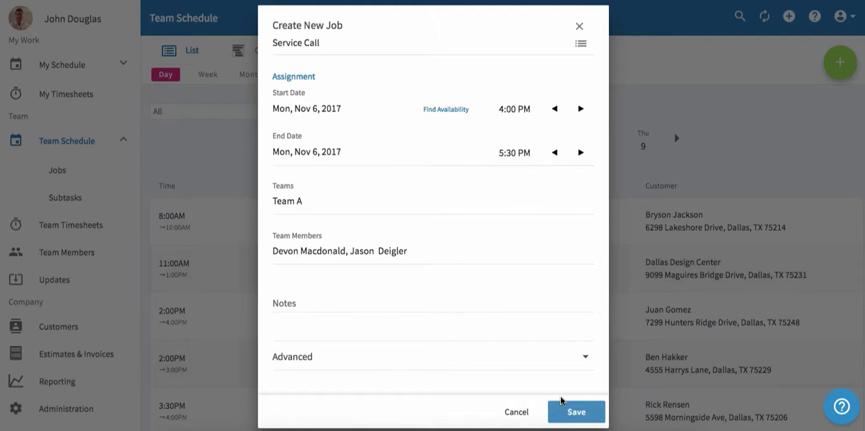
# - Save the job as record #1020 and set its status to In Progress
pyautogui.click(575, 412)
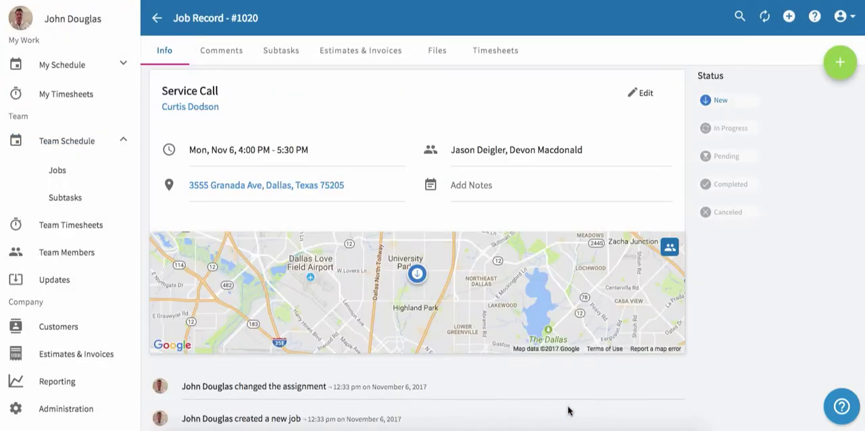
pyautogui.moveTo(303, 76)
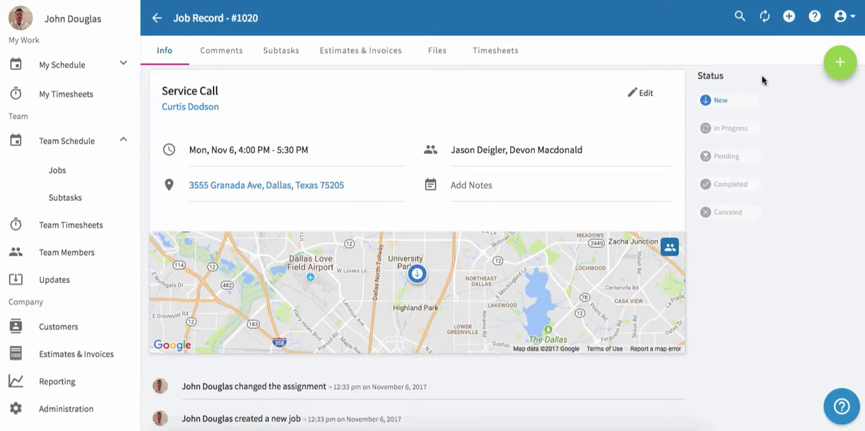
pyautogui.click(726, 129)
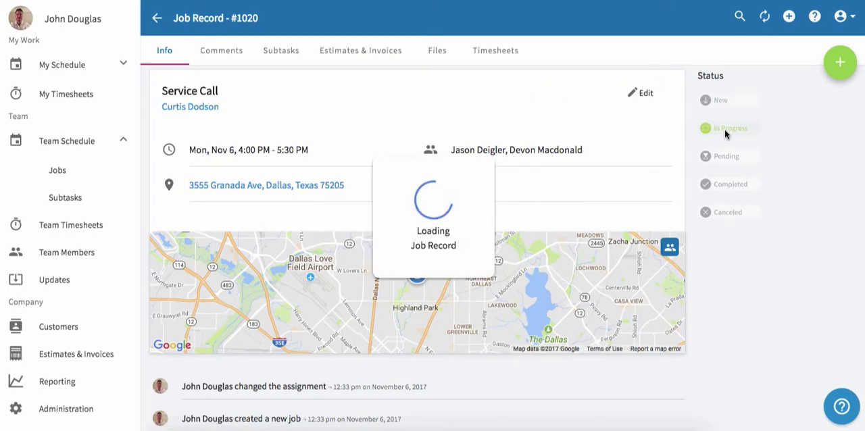
pyautogui.click(722, 128)
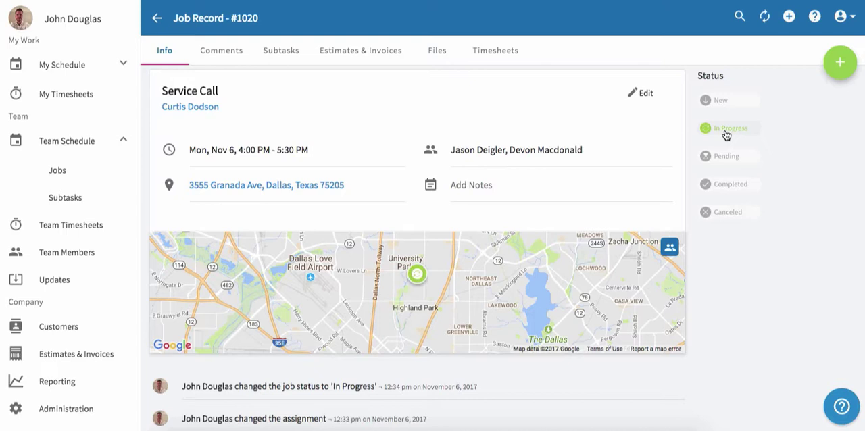
pyautogui.moveTo(405, 134)
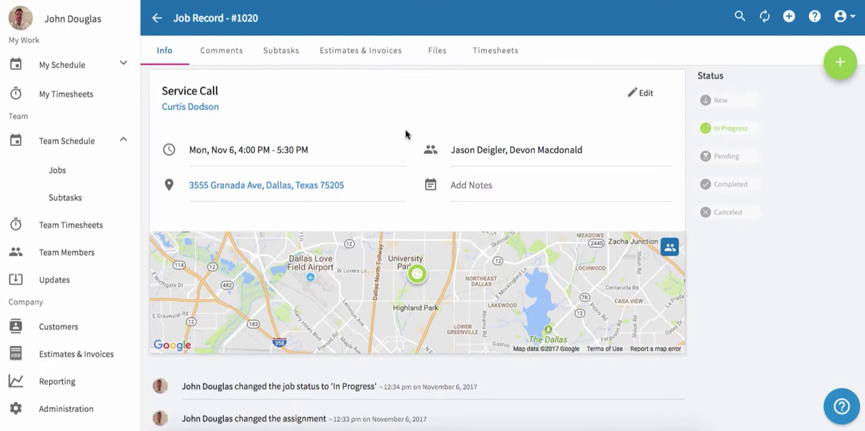
pyautogui.moveTo(360, 67)
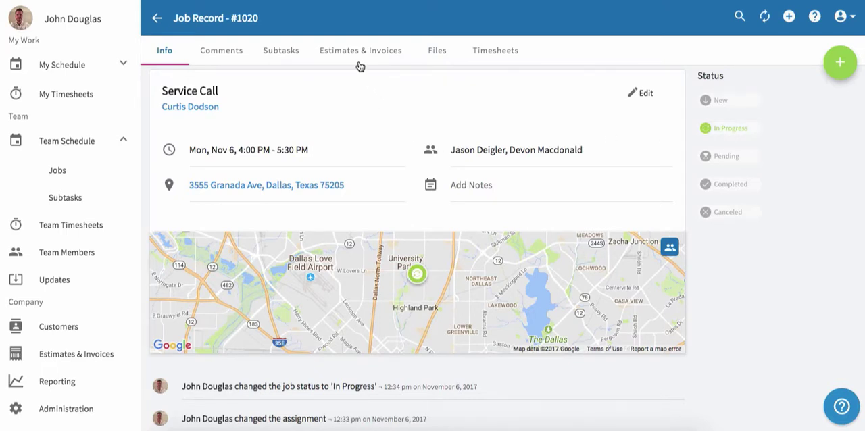
# - Create a new estimate from the job's Estimates & Invoices tab
pyautogui.click(361, 50)
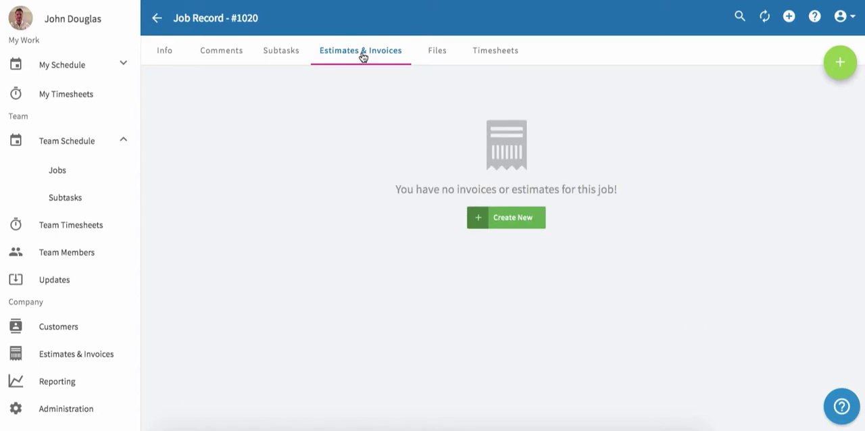
pyautogui.click(505, 217)
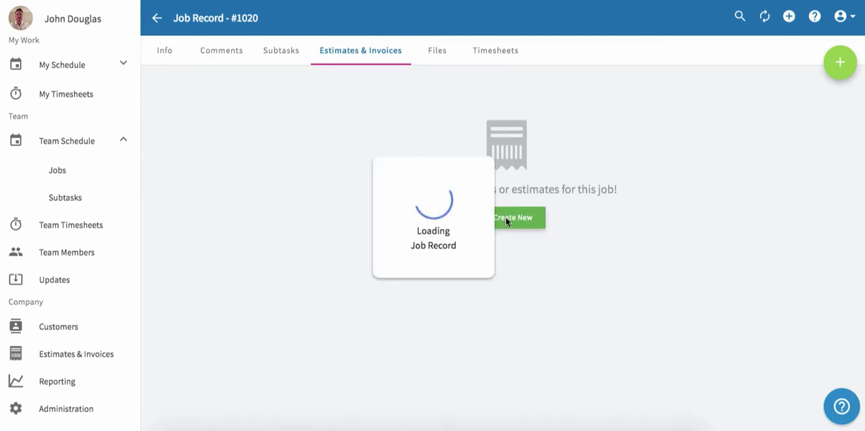
pyautogui.click(513, 217)
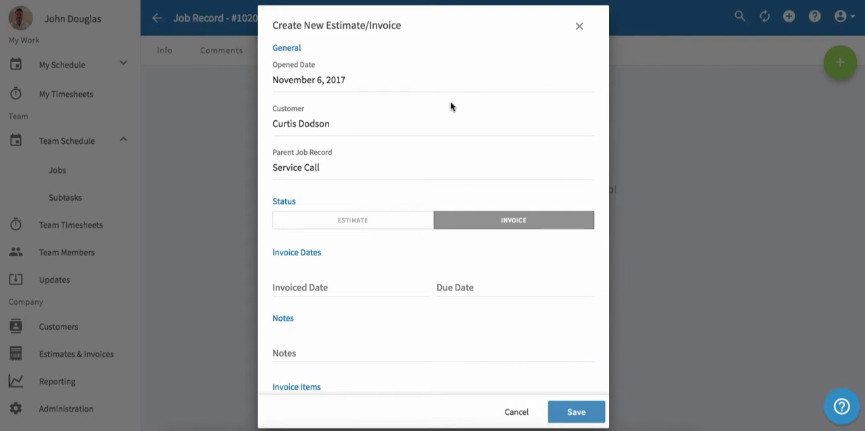
pyautogui.moveTo(310, 131)
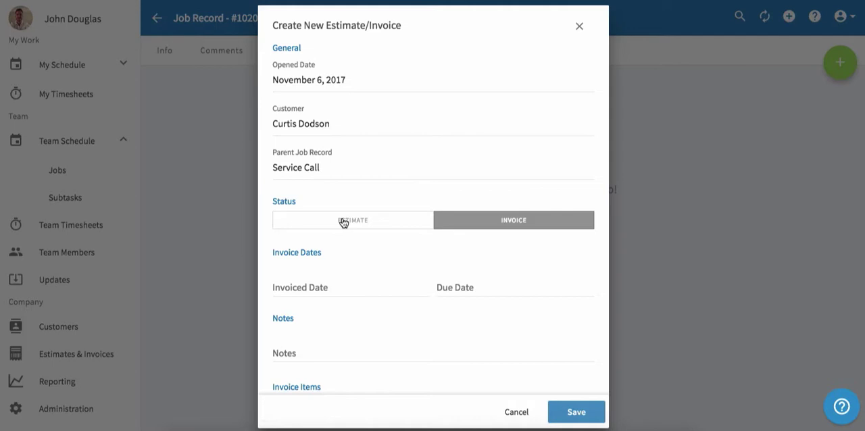
pyautogui.click(352, 219)
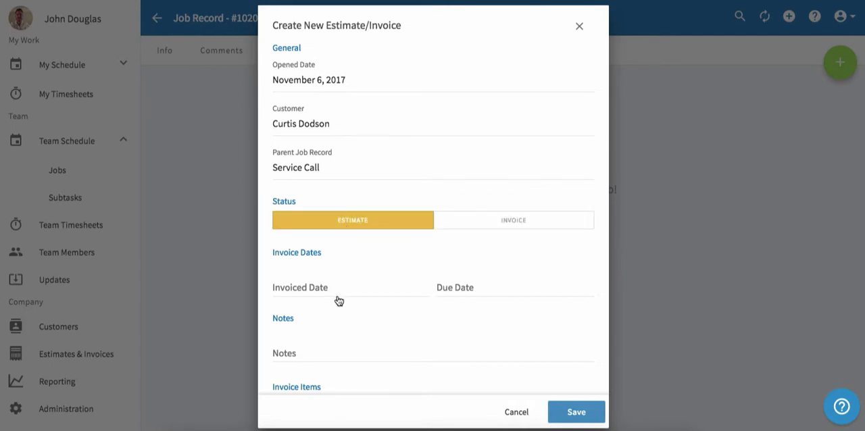
pyautogui.scroll(-3)
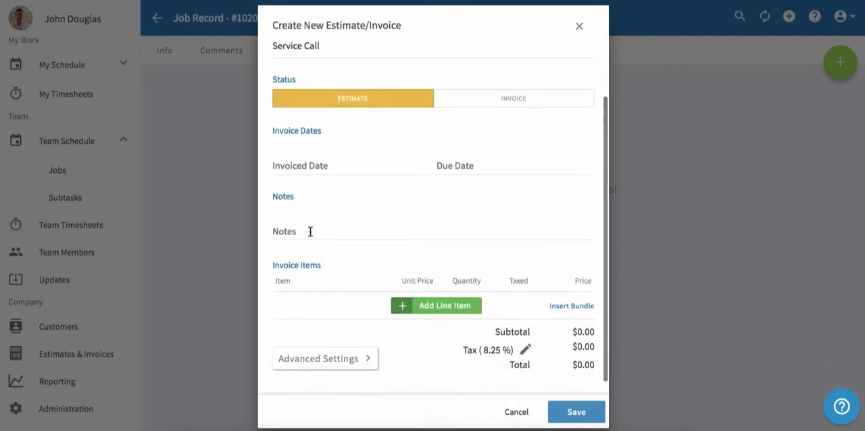
pyautogui.moveTo(368, 302)
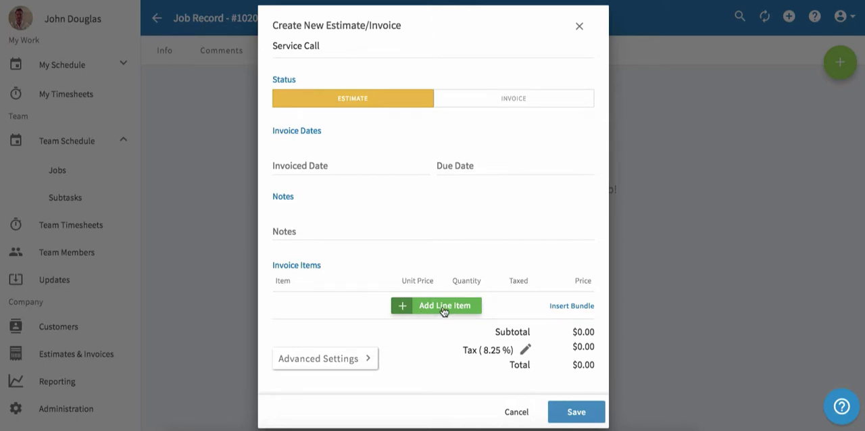
# - Add a $75 Service Call Fee line item and save Estimate #1014
pyautogui.click(436, 305)
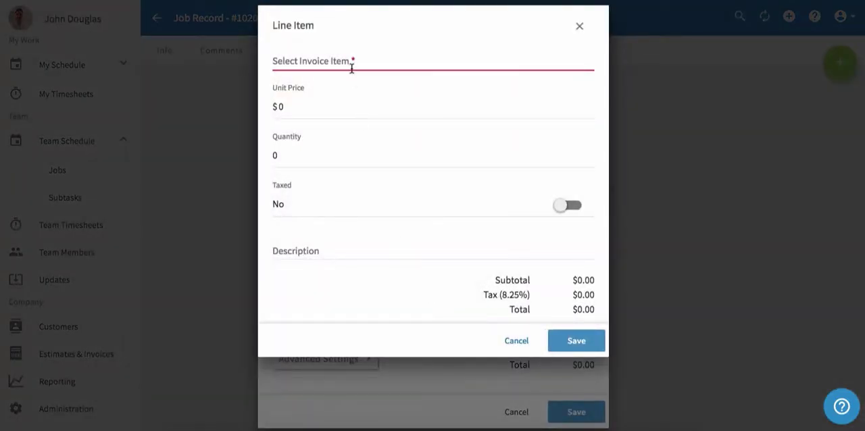
pyautogui.click(432, 61)
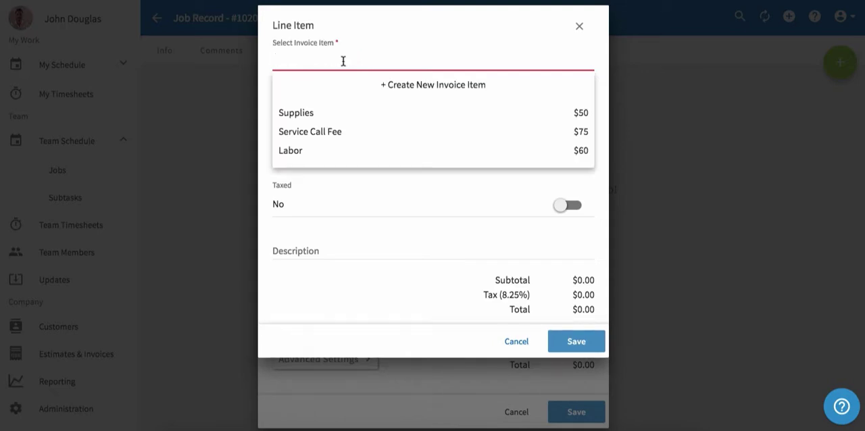
pyautogui.moveTo(341, 127)
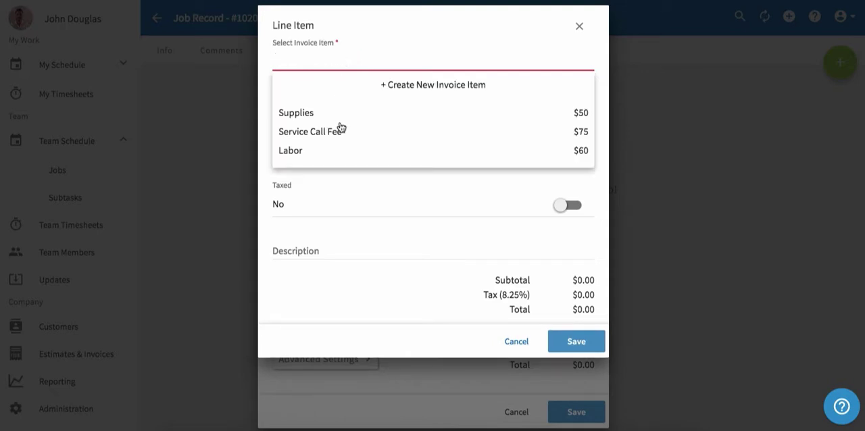
pyautogui.click(310, 131)
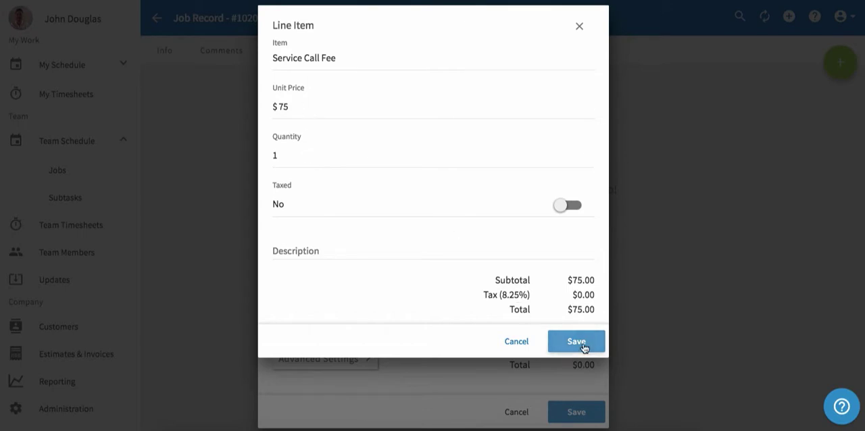
pyautogui.click(576, 341)
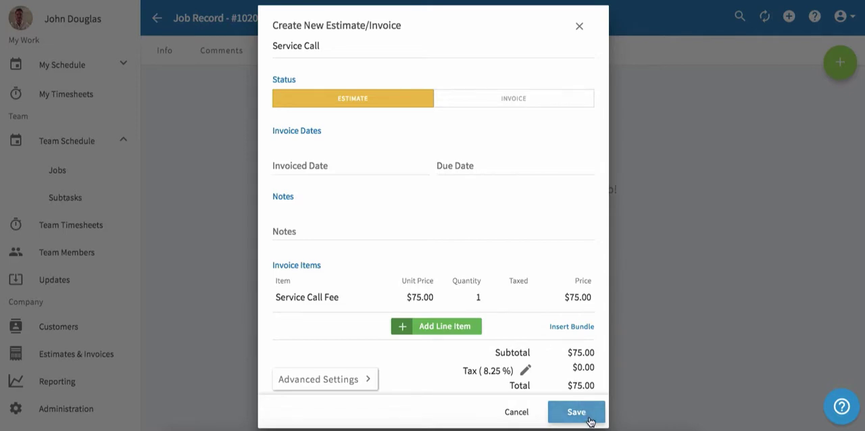
pyautogui.click(576, 412)
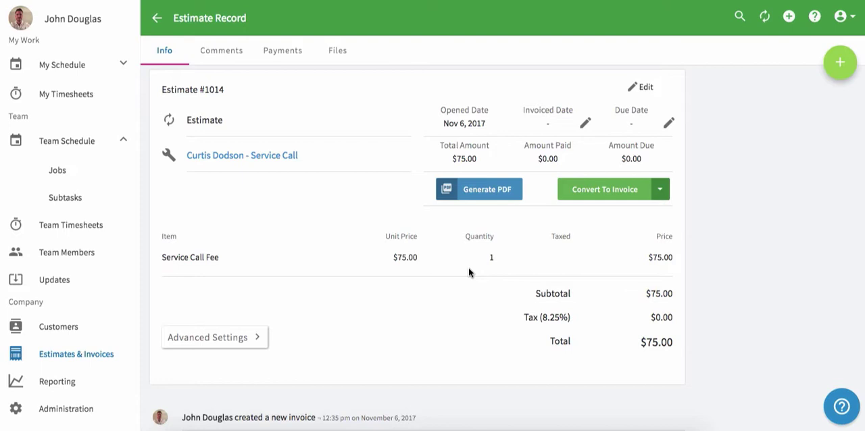
# - Review Estimate #1014 showing its single $75 Service Call Fee and no payments
pyautogui.click(478, 188)
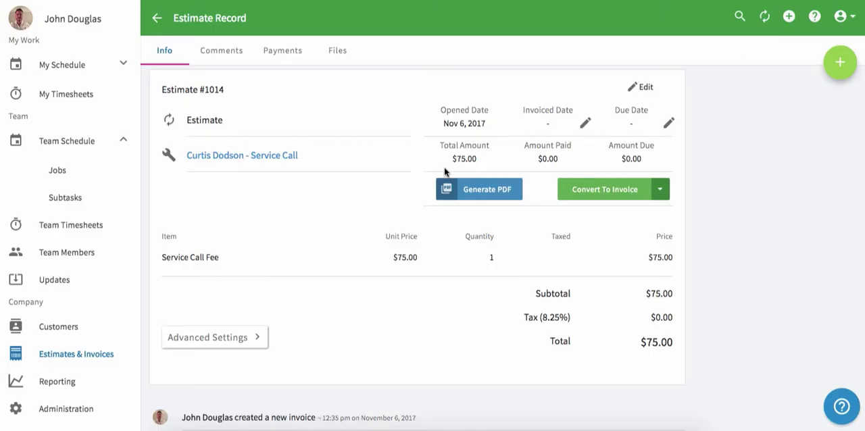
pyautogui.moveTo(416, 209)
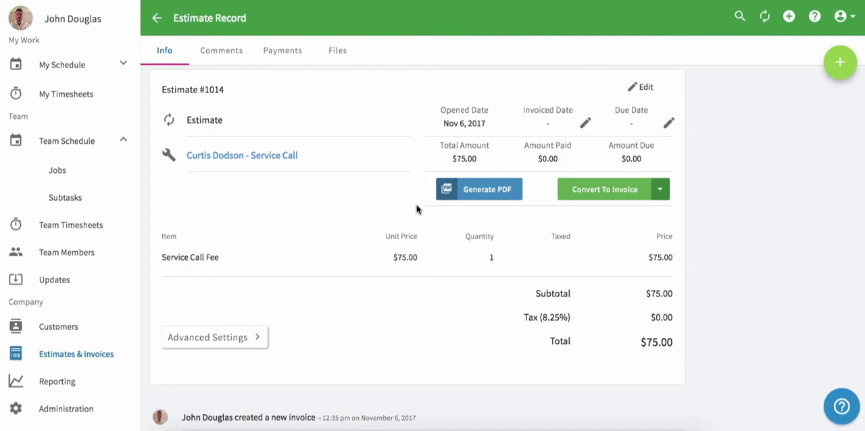
pyautogui.moveTo(601, 206)
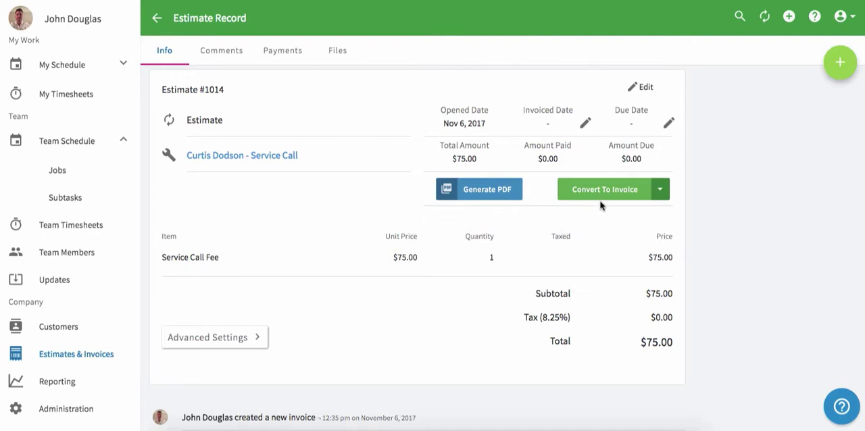
# - Convert Estimate #1014 into an issued invoice
pyautogui.click(603, 188)
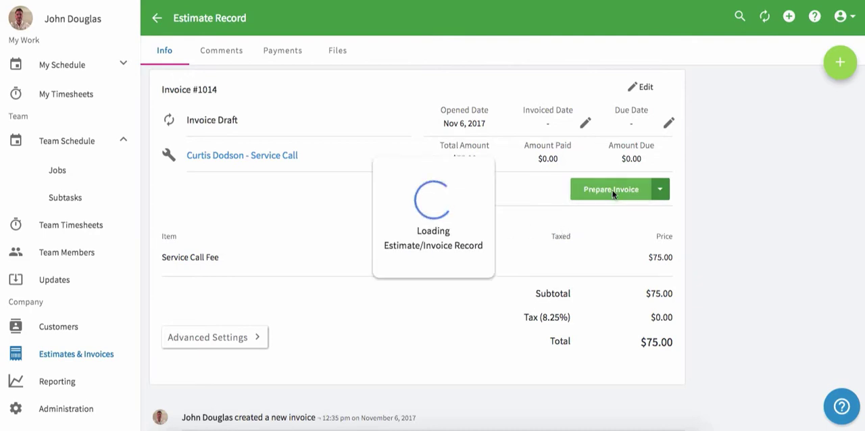
pyautogui.click(610, 188)
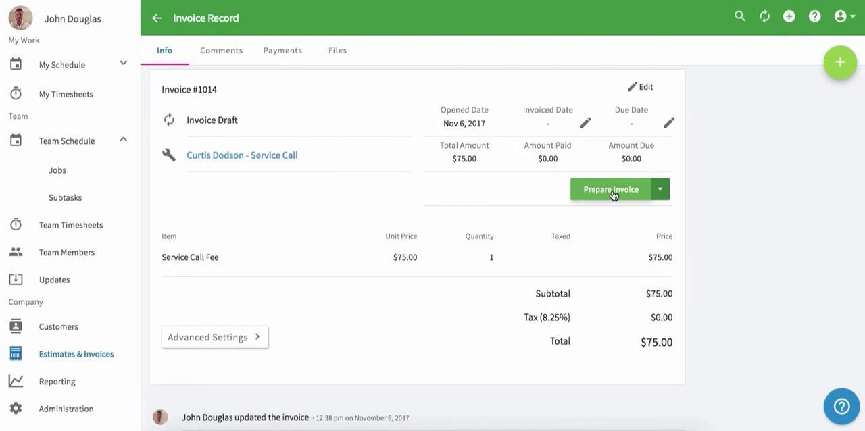
pyautogui.click(609, 189)
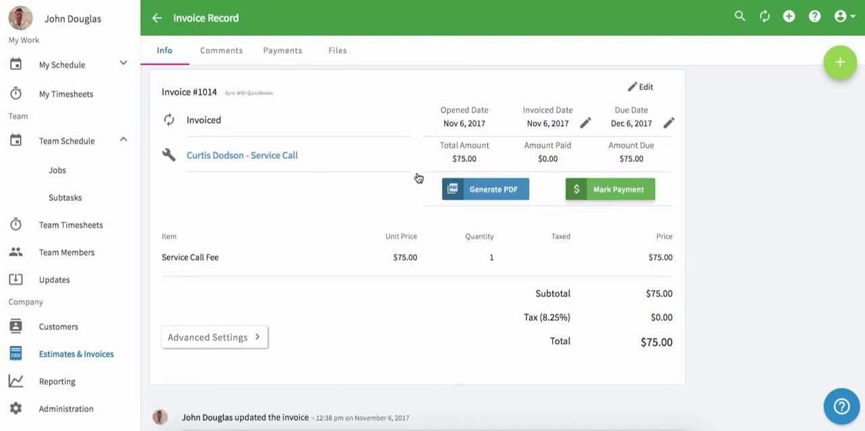
pyautogui.moveTo(397, 166)
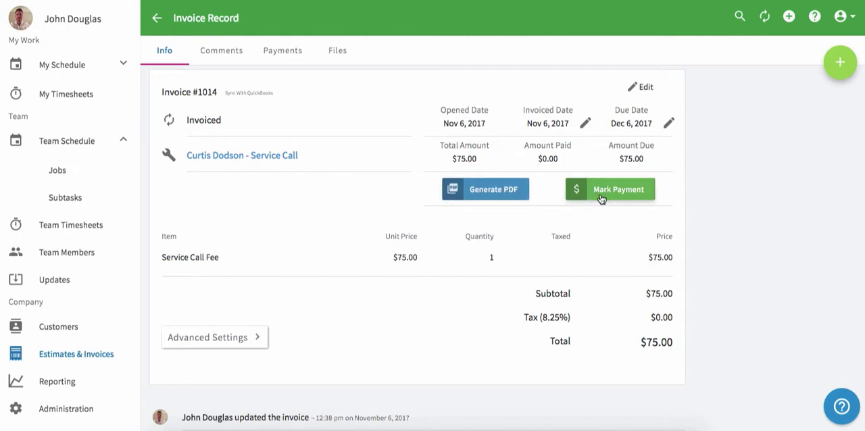
# - Record a $75.00 cash payment and return to job #1020
pyautogui.click(608, 189)
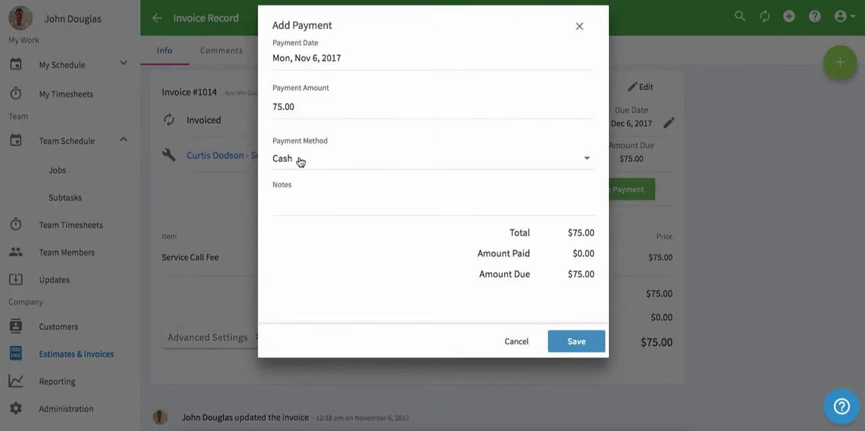
pyautogui.moveTo(331, 132)
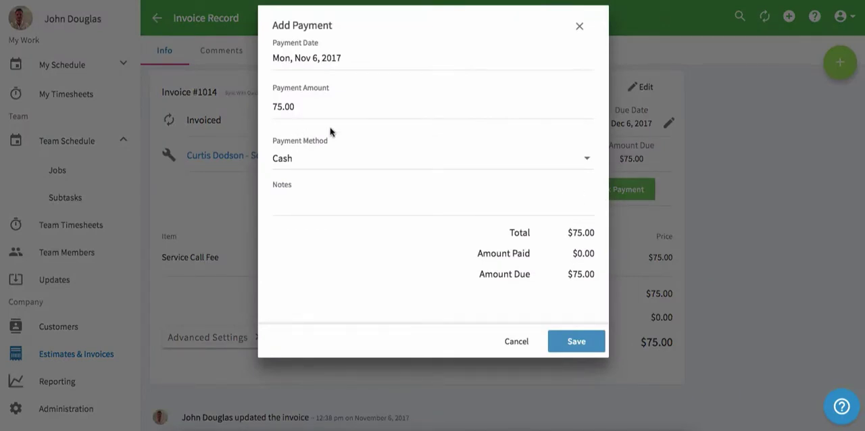
pyautogui.click(576, 341)
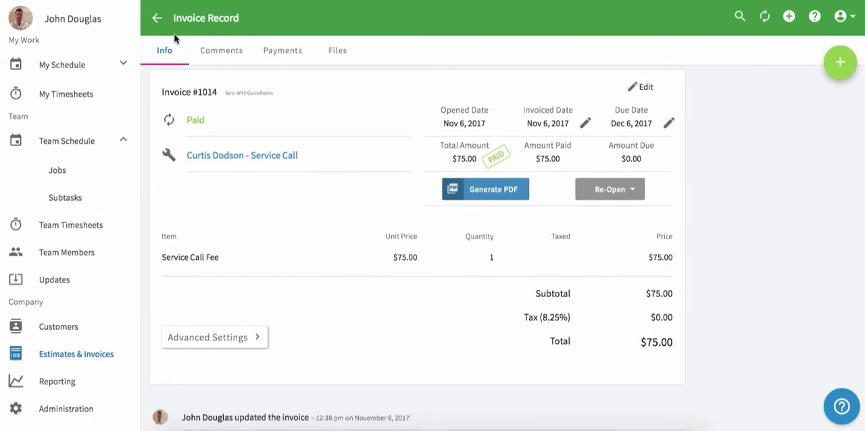
pyautogui.click(157, 18)
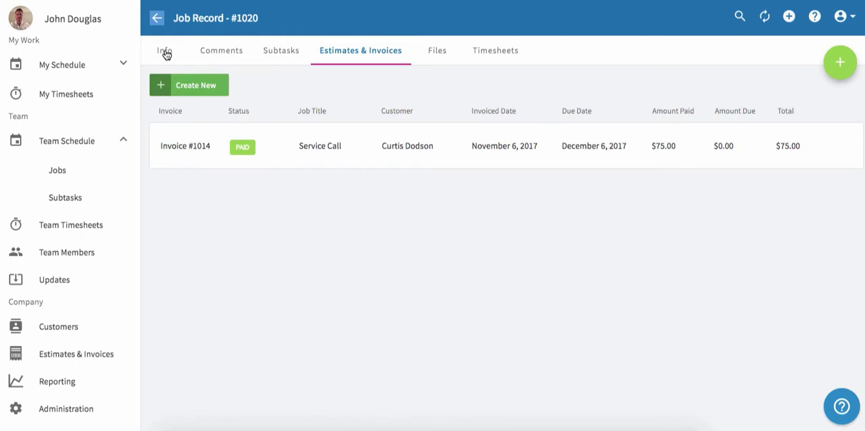
# - Mark job #1020 as Completed and go to the Team Members roster
pyautogui.click(164, 50)
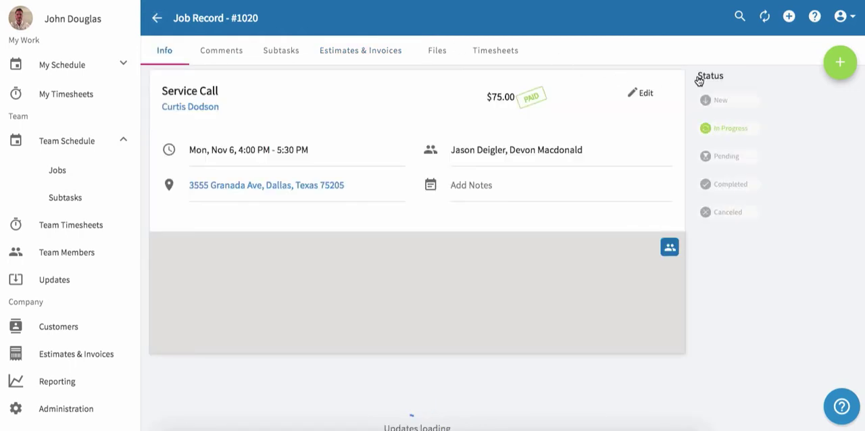
pyautogui.click(730, 183)
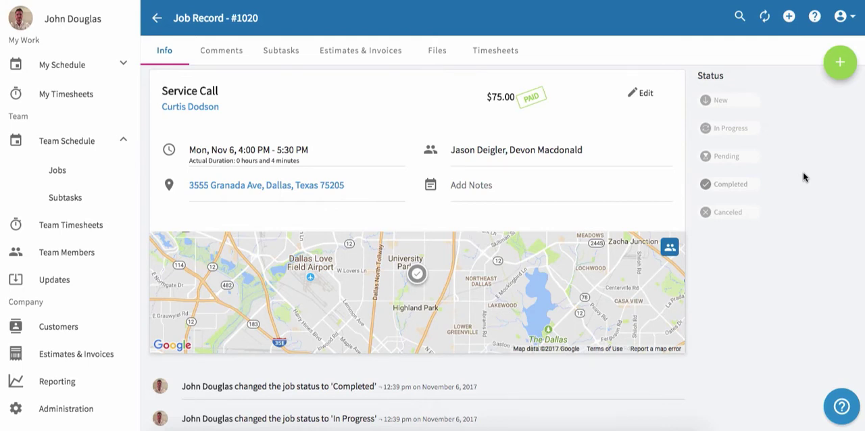
pyautogui.moveTo(746, 310)
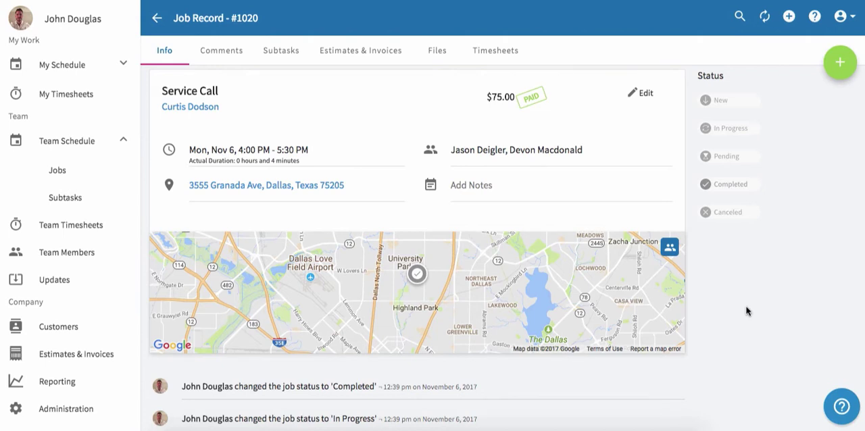
pyautogui.moveTo(92, 283)
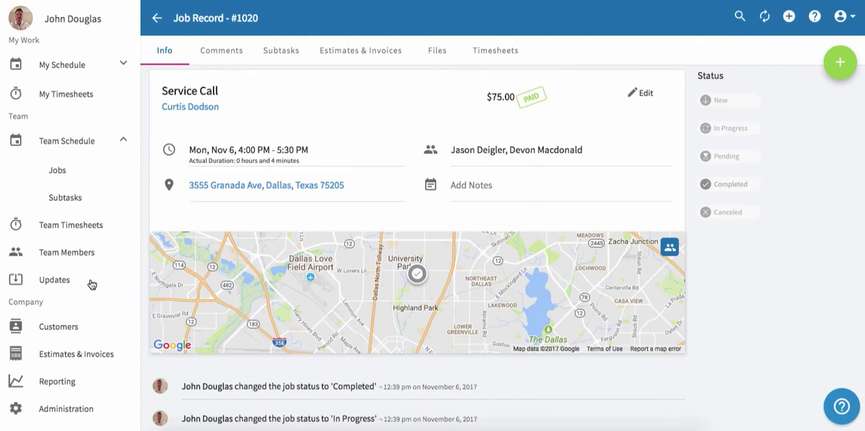
pyautogui.click(67, 252)
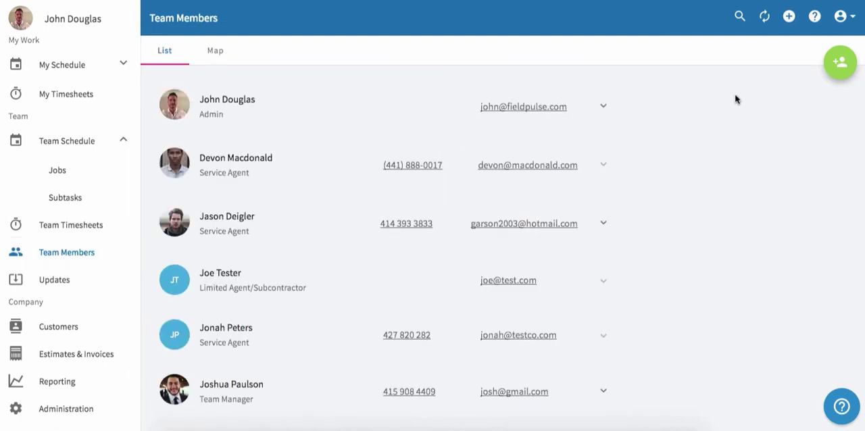
pyautogui.click(839, 63)
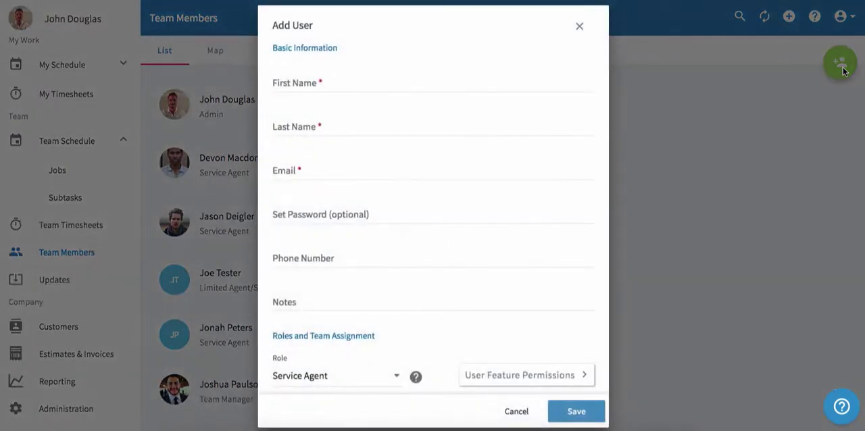
pyautogui.moveTo(520, 32)
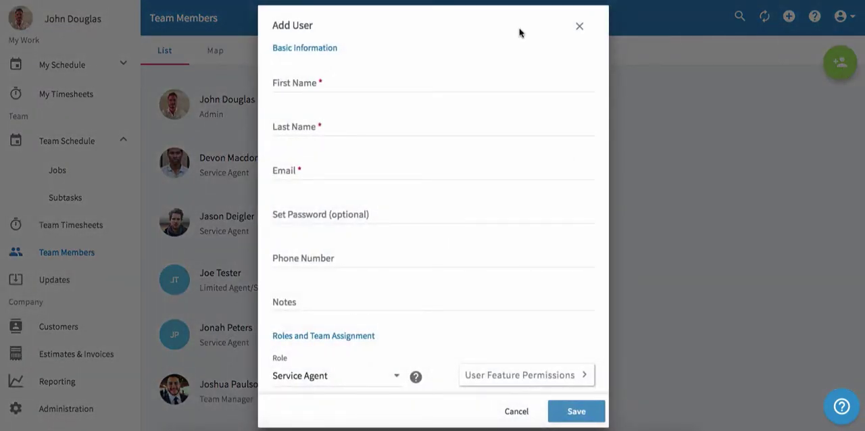
pyautogui.moveTo(485, 81)
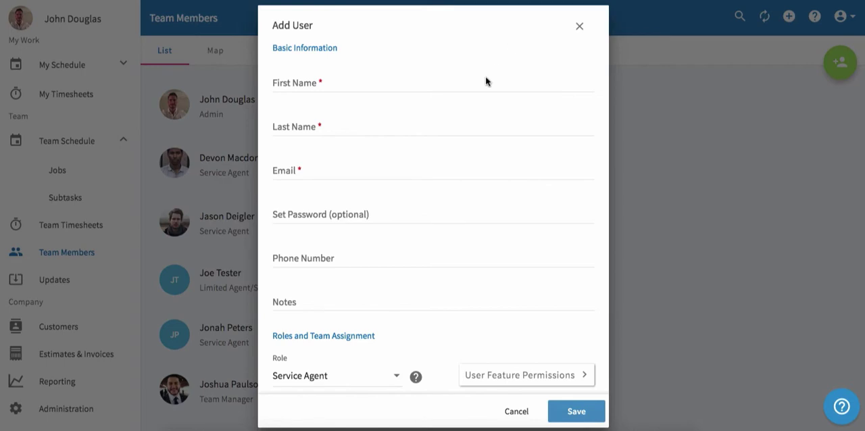
pyautogui.moveTo(442, 211)
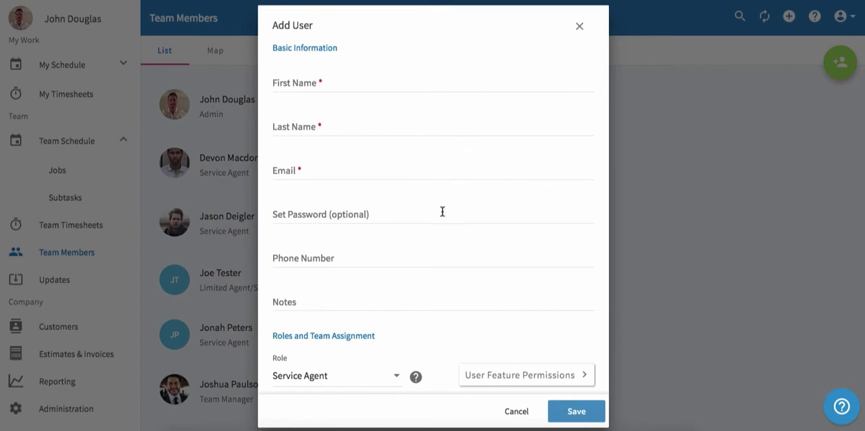
pyautogui.write('Sedlak')
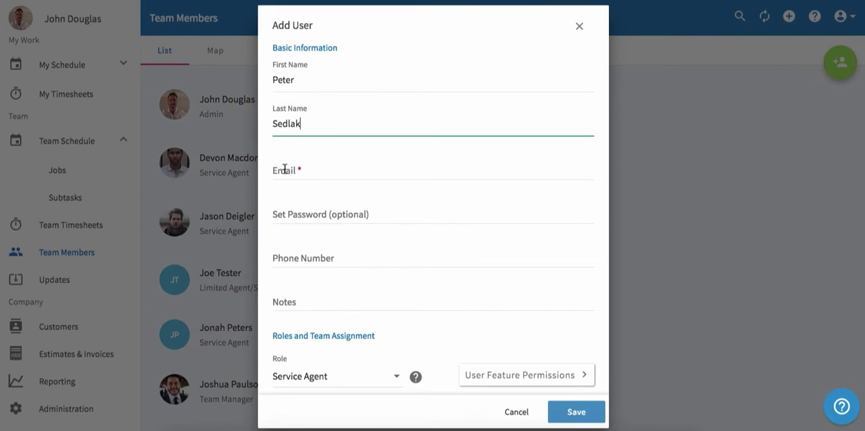
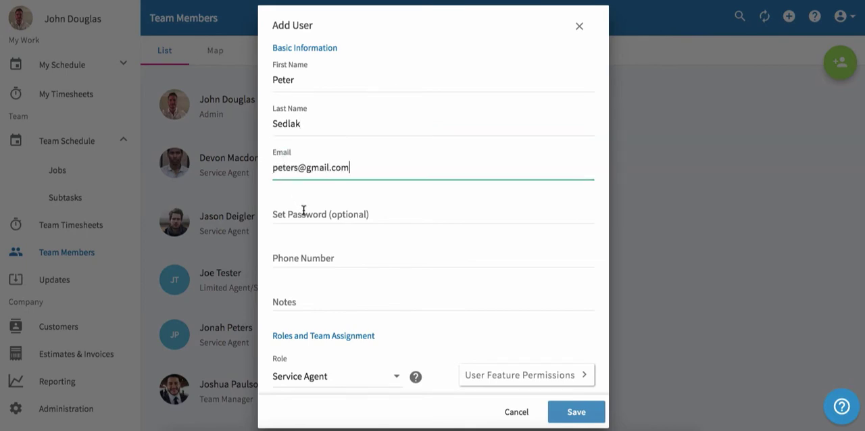
pyautogui.write('414 3')
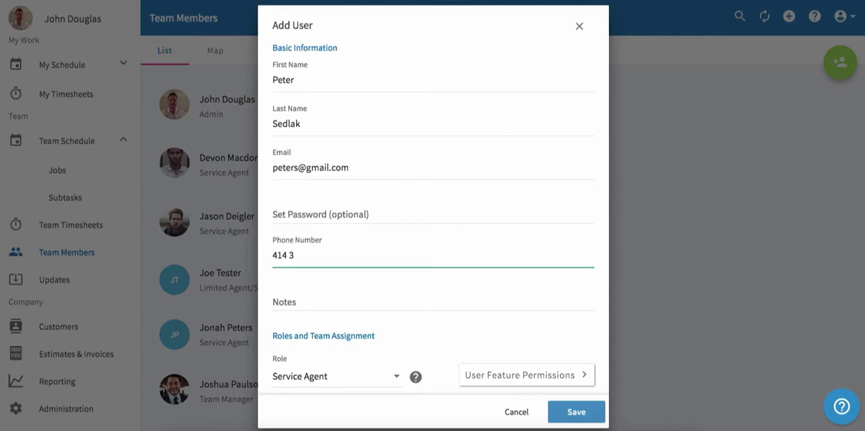
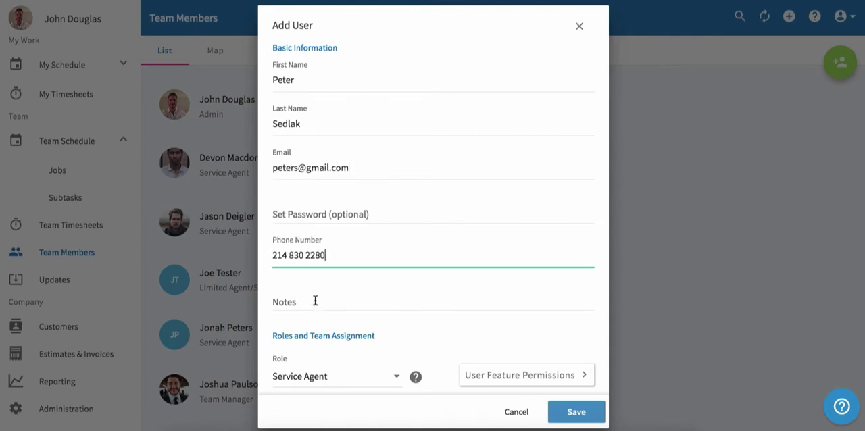
pyautogui.scroll(-3)
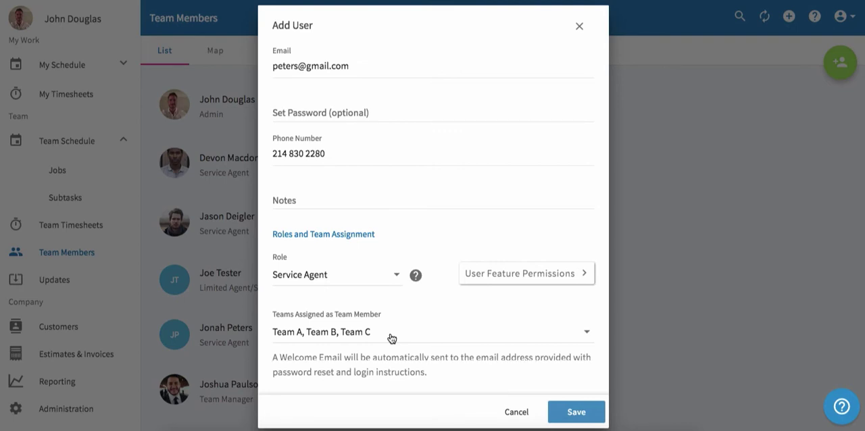
pyautogui.click(433, 332)
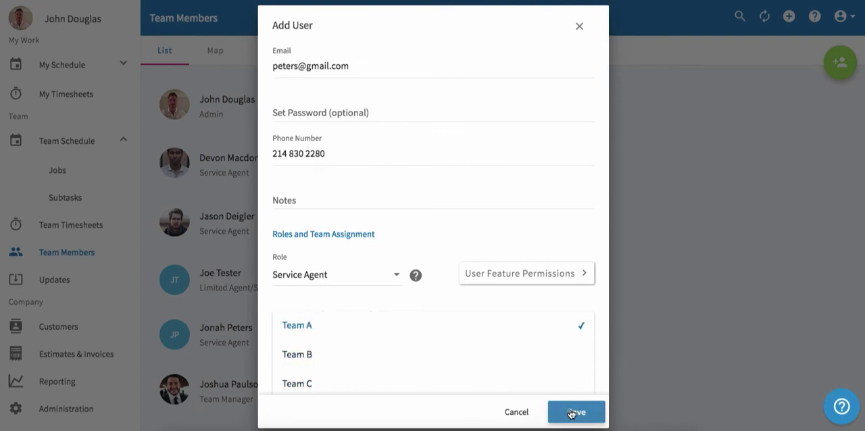
pyautogui.click(575, 411)
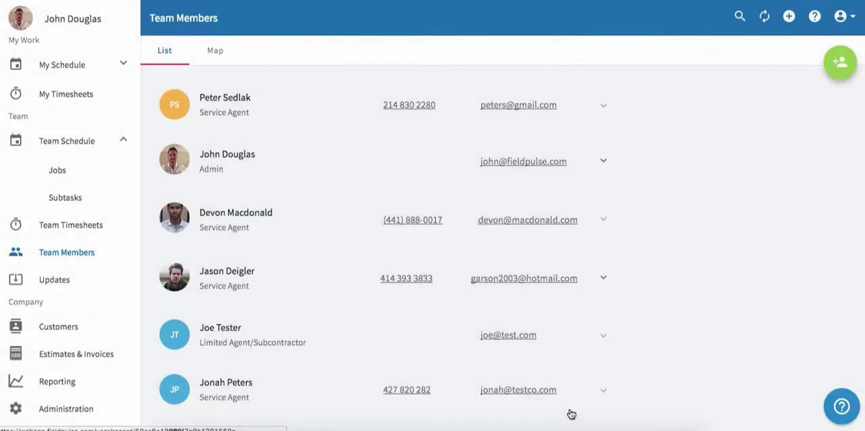
pyautogui.moveTo(310, 113)
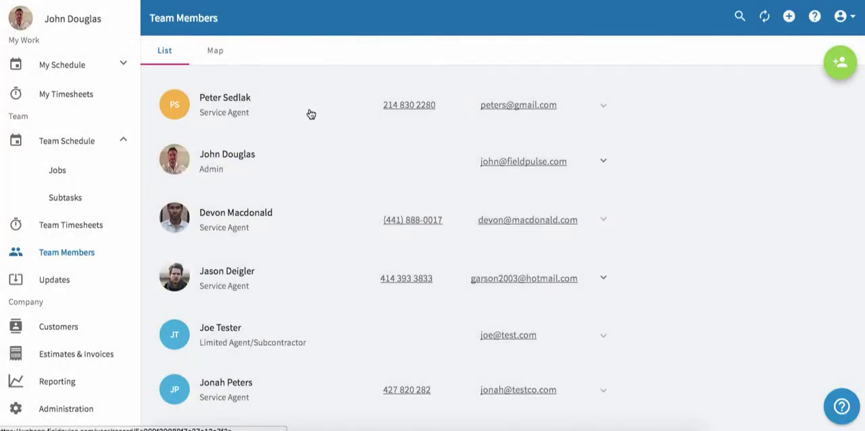